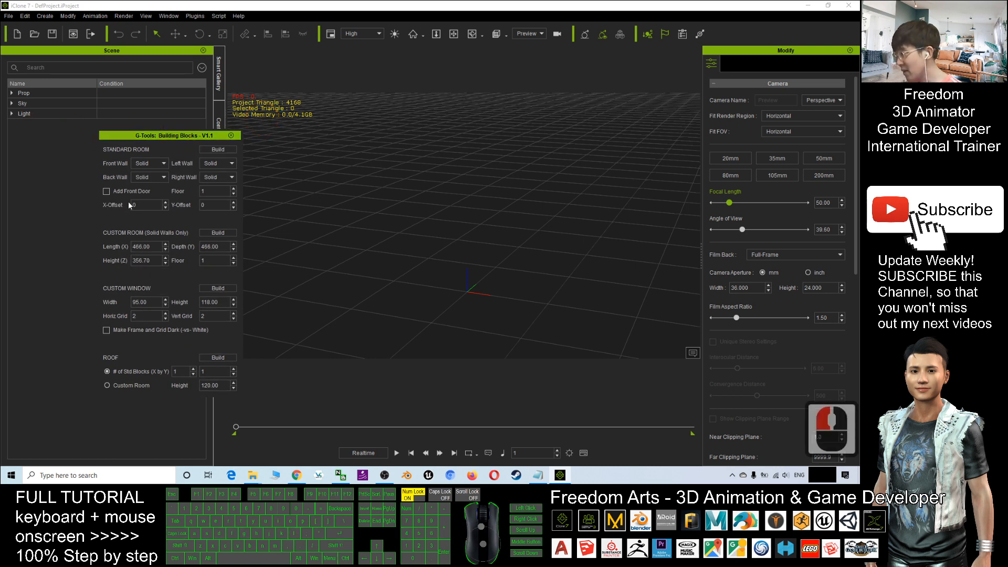
Build a Standard Room with solid coloured walls and a magenta ceiling, then select a room piece.
click(165, 163)
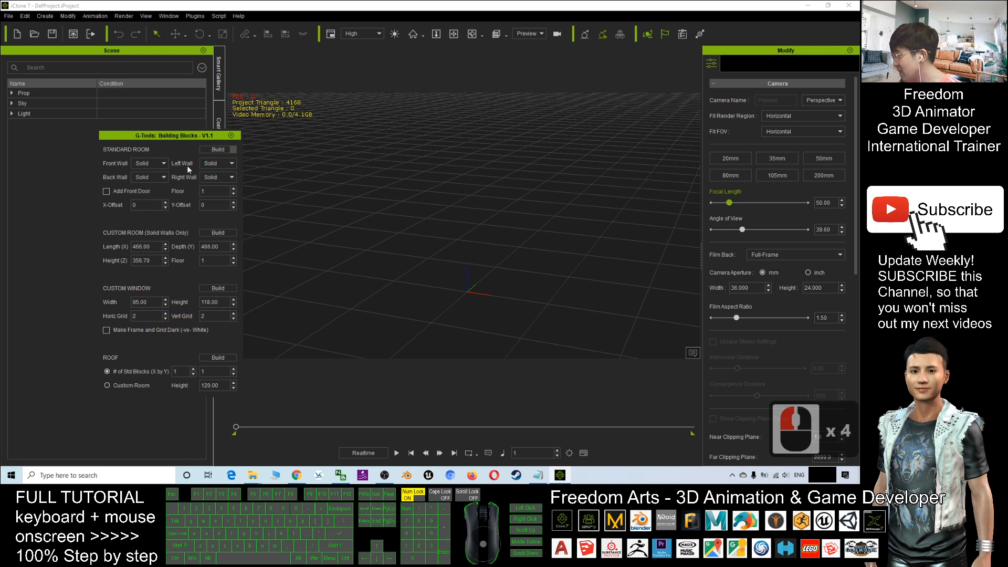
click(218, 149)
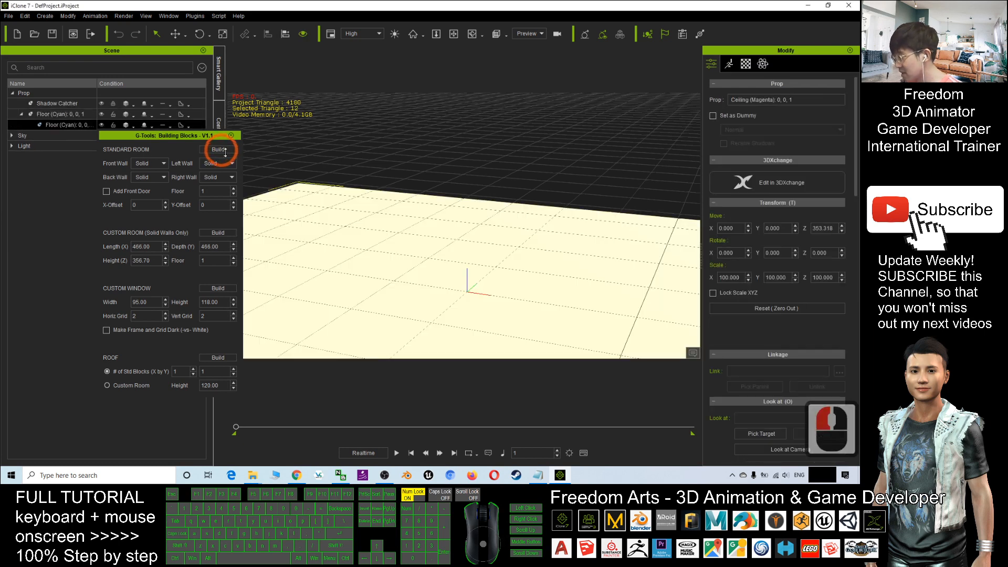
click(218, 149)
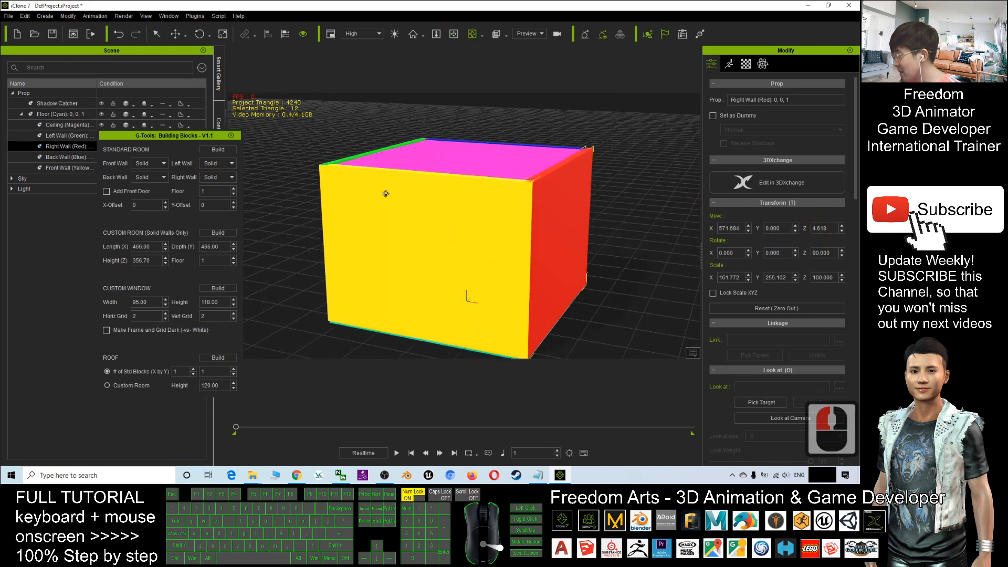
click(61, 114)
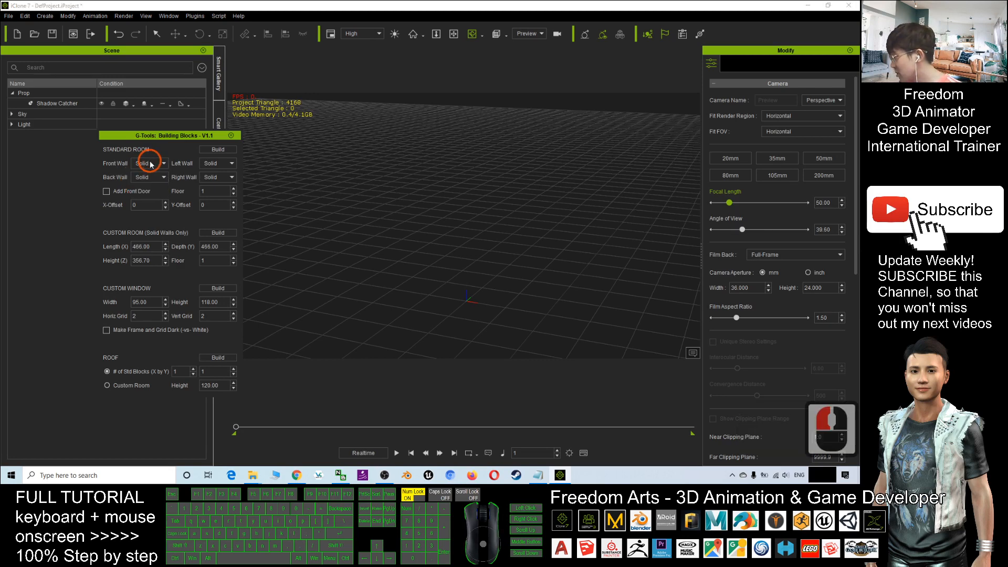
Build a room with Door&Win front, Windows back, Door left and Windows right walls.
click(147, 163)
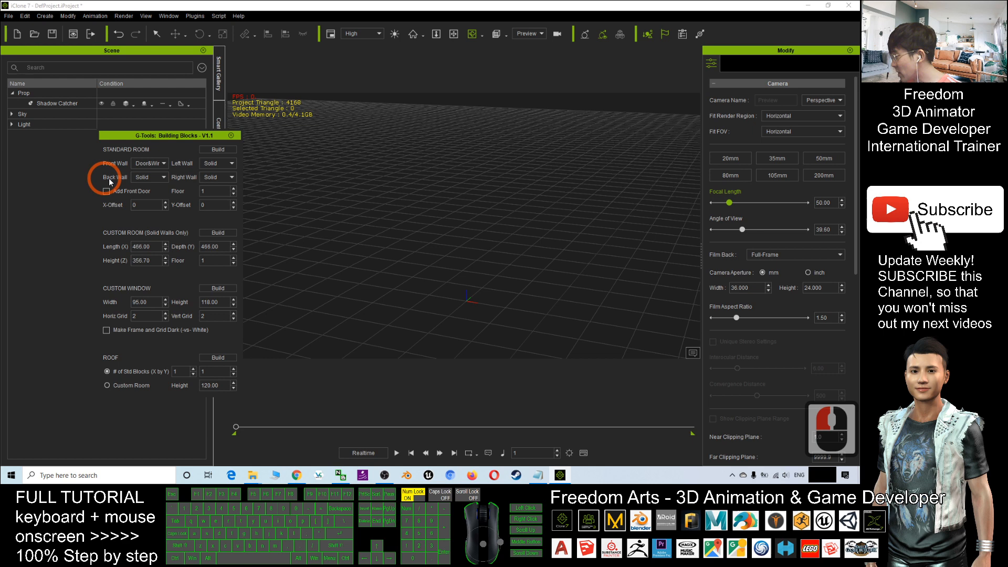
click(149, 177)
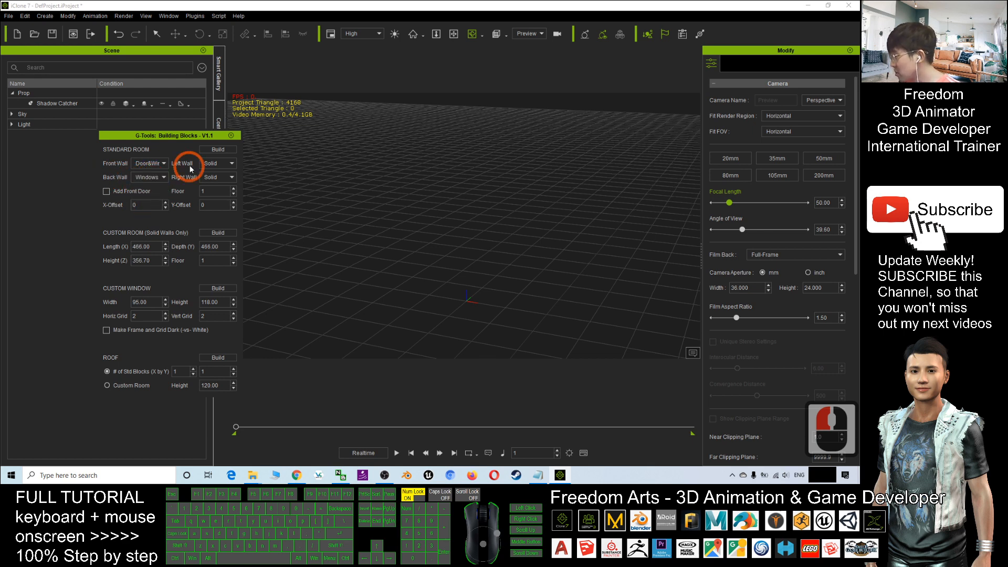
click(230, 163)
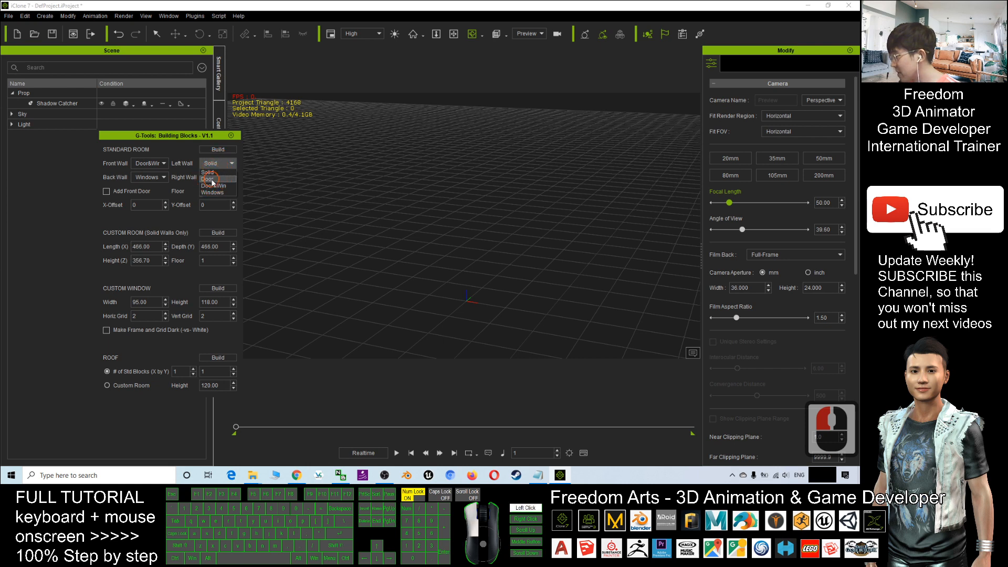
click(209, 178)
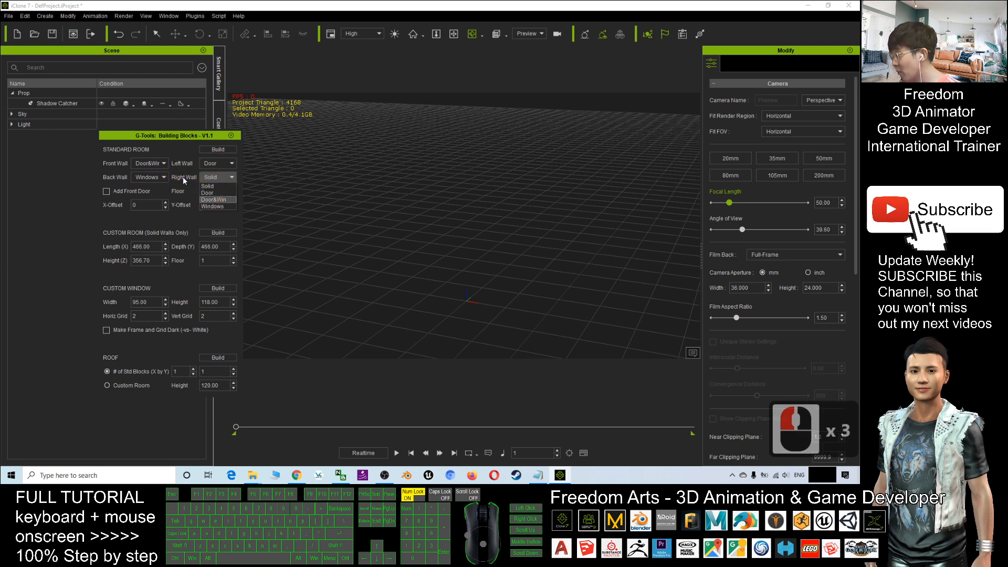
click(211, 207)
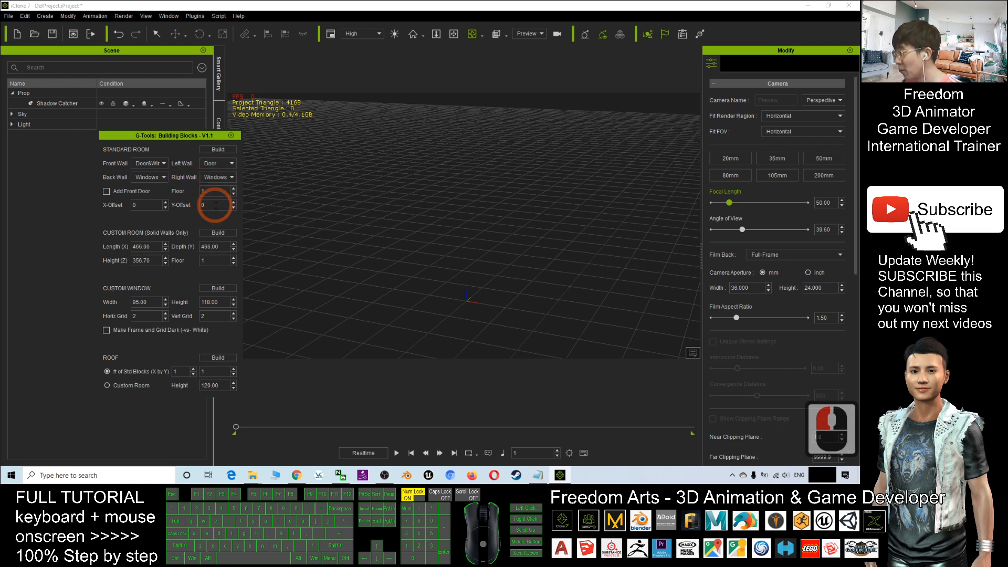
click(217, 150)
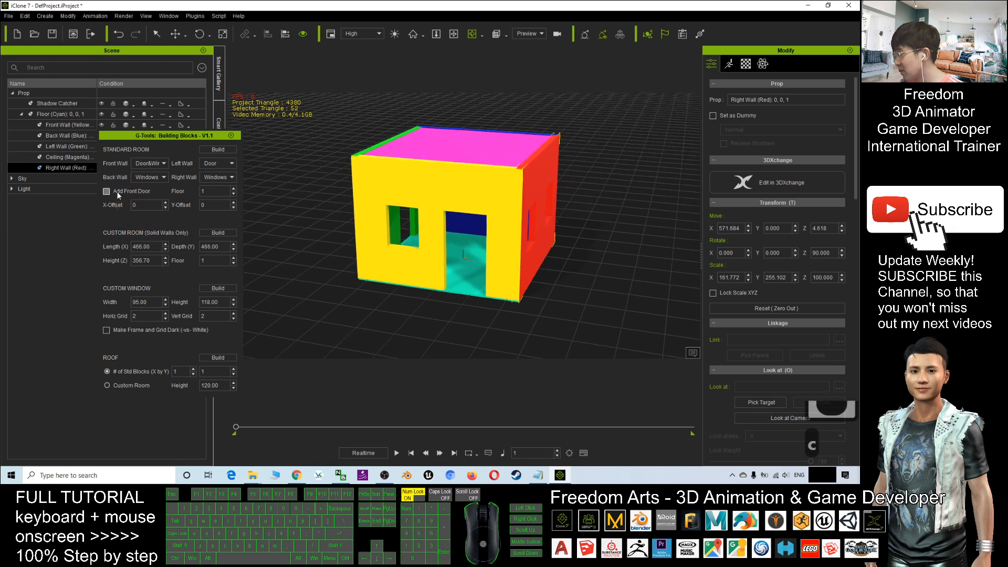
click(106, 191)
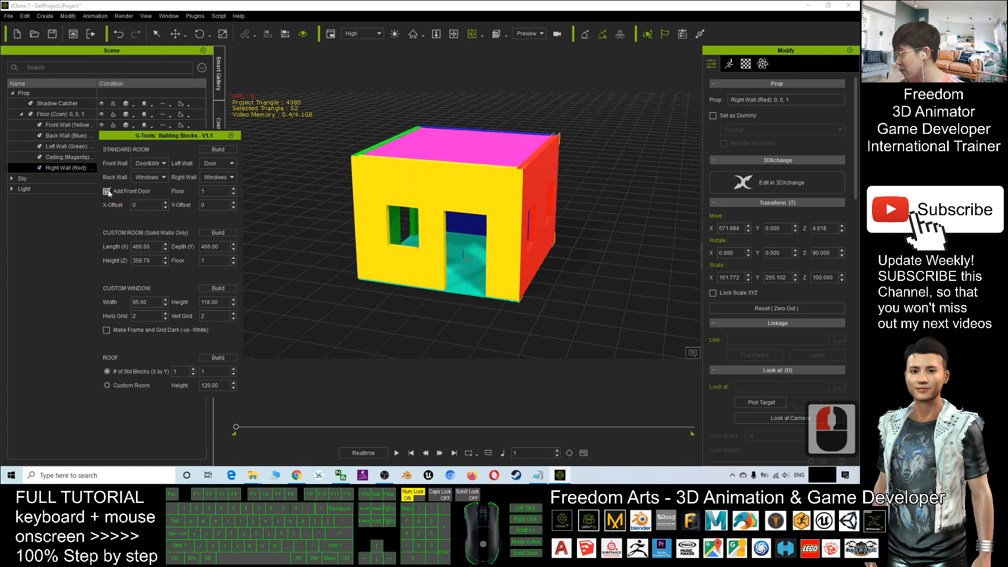
click(55, 114)
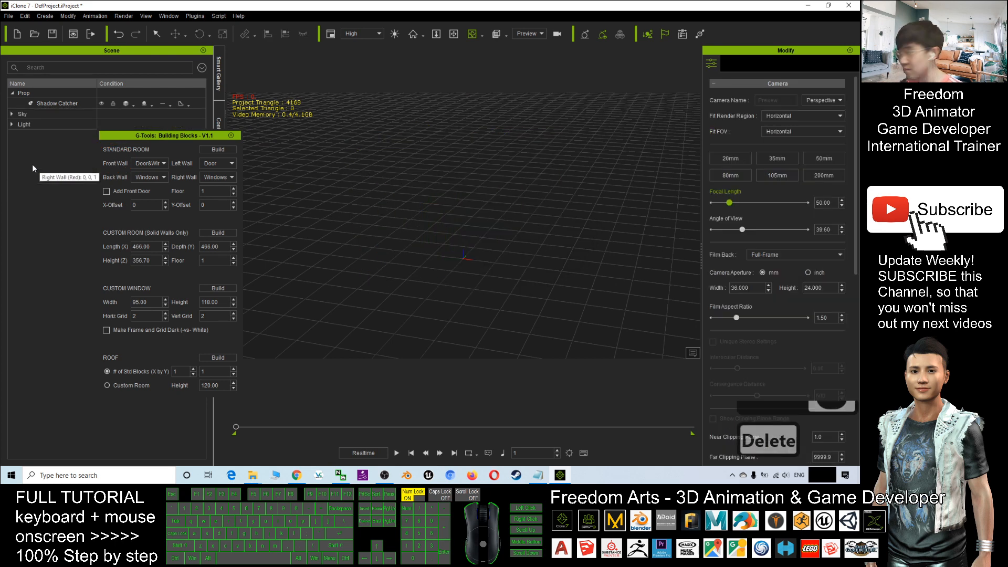
Enable Add Front Door and rebuild the Standard Room with a door panel.
click(107, 191)
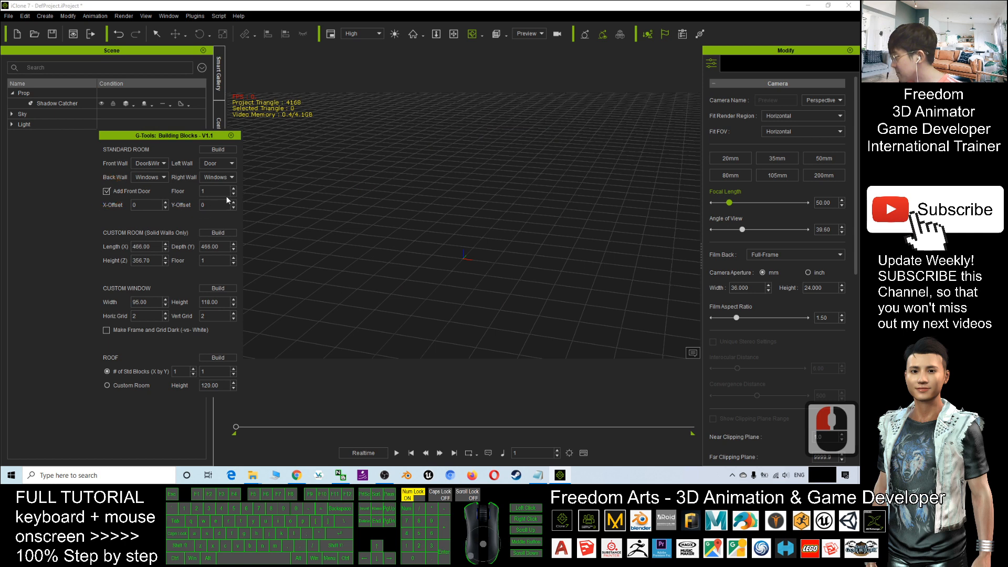
mouse_move(218, 149)
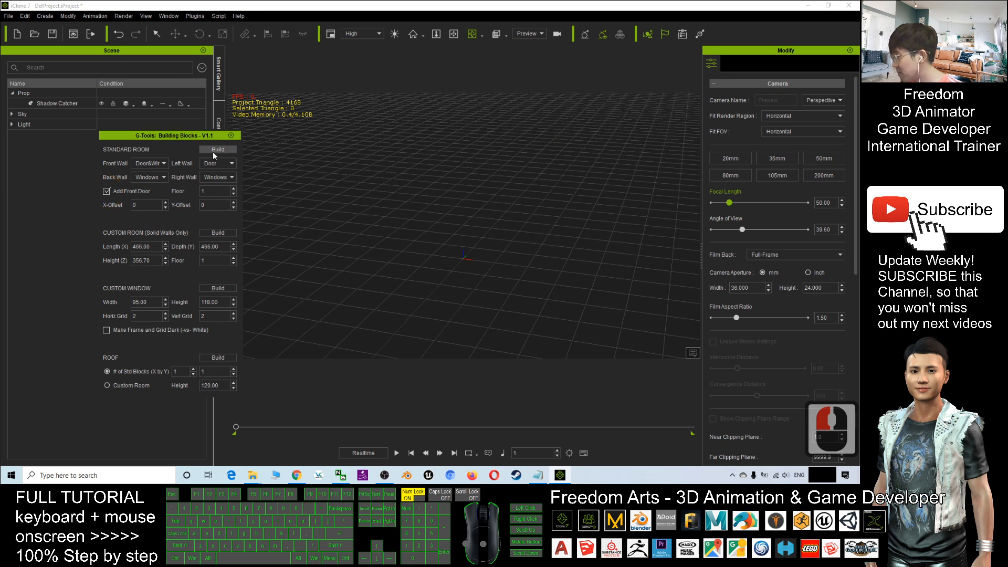
click(217, 149)
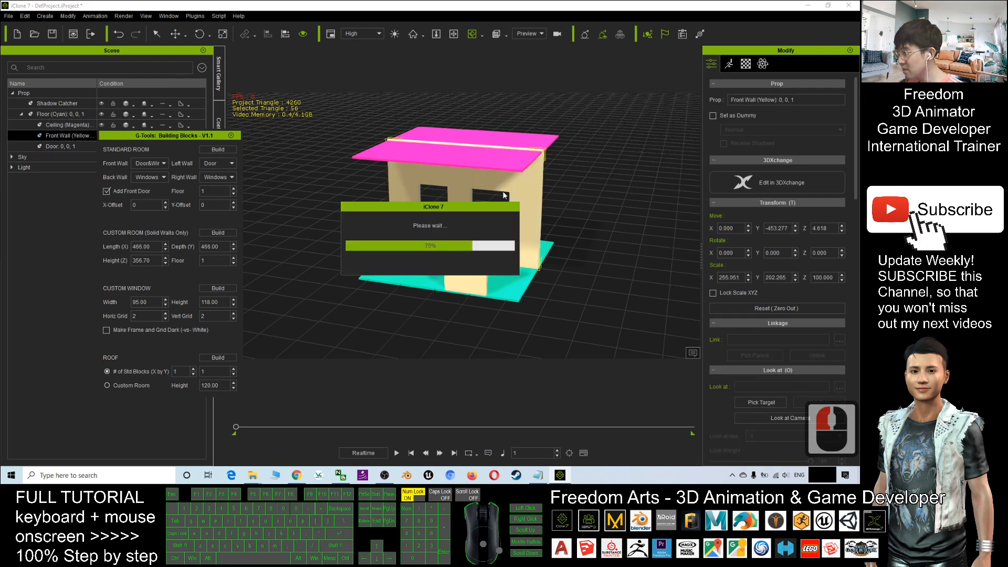
click(218, 149)
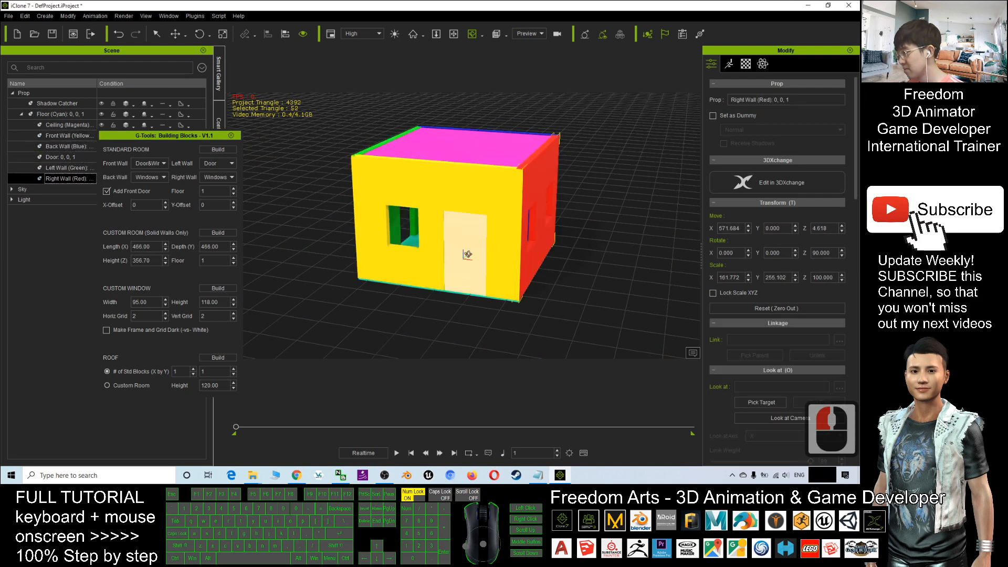
click(55, 114)
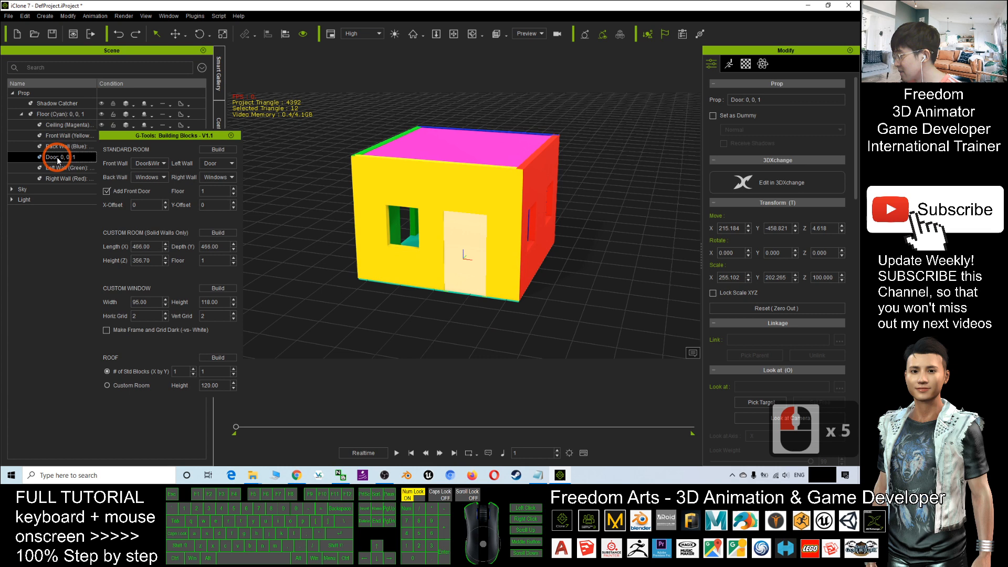
Set the door's Diffuse Color to #aa5500 and build a pitched roof.
click(746, 63)
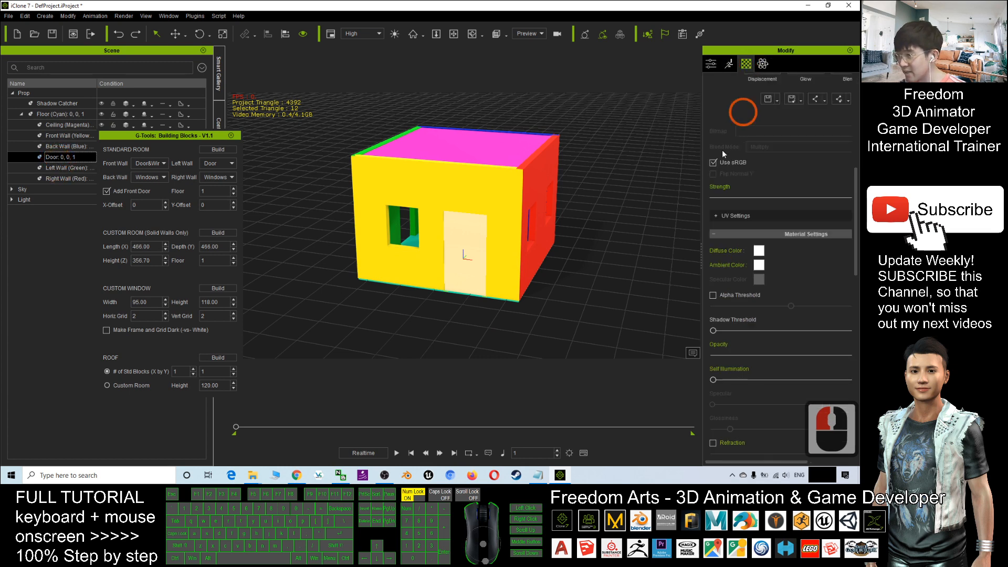
click(758, 250)
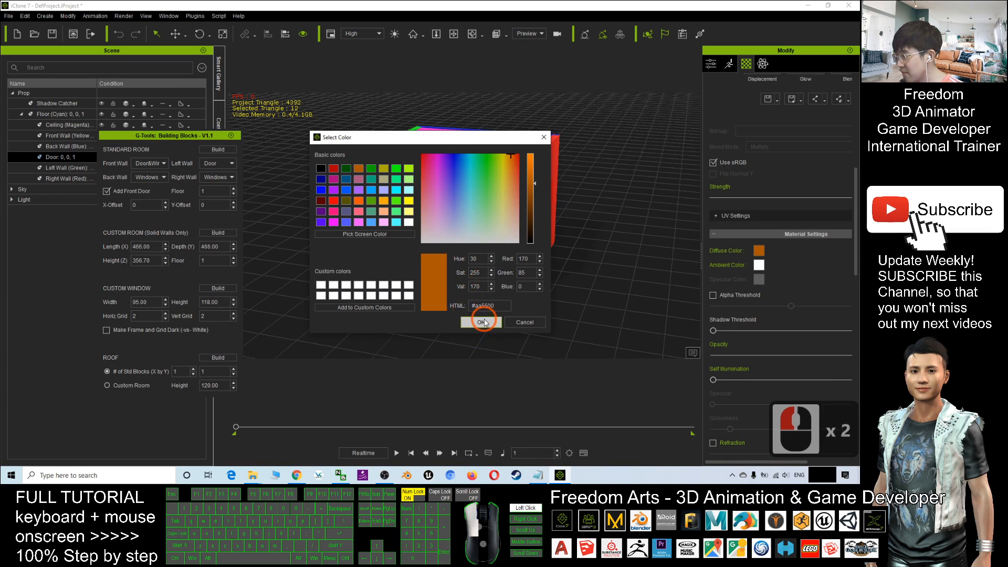
click(481, 322)
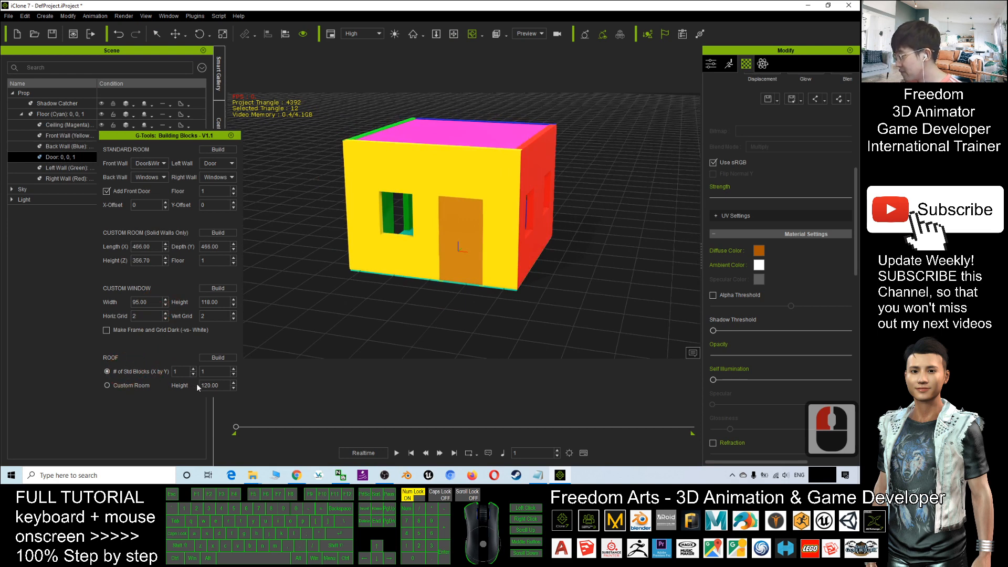
click(217, 358)
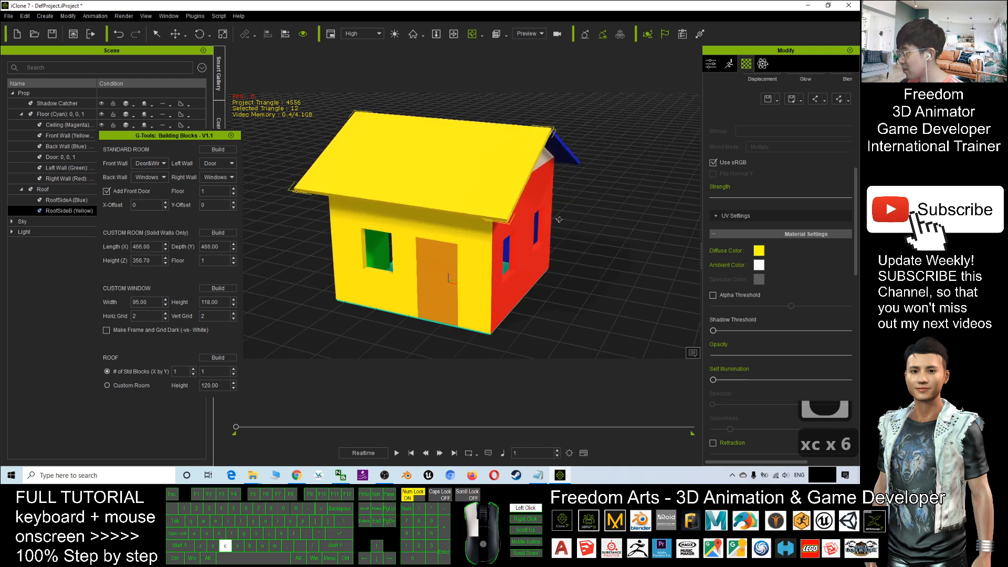
Undo the roof and rebuild it with Roof Height 300.
key(ctrl+z)
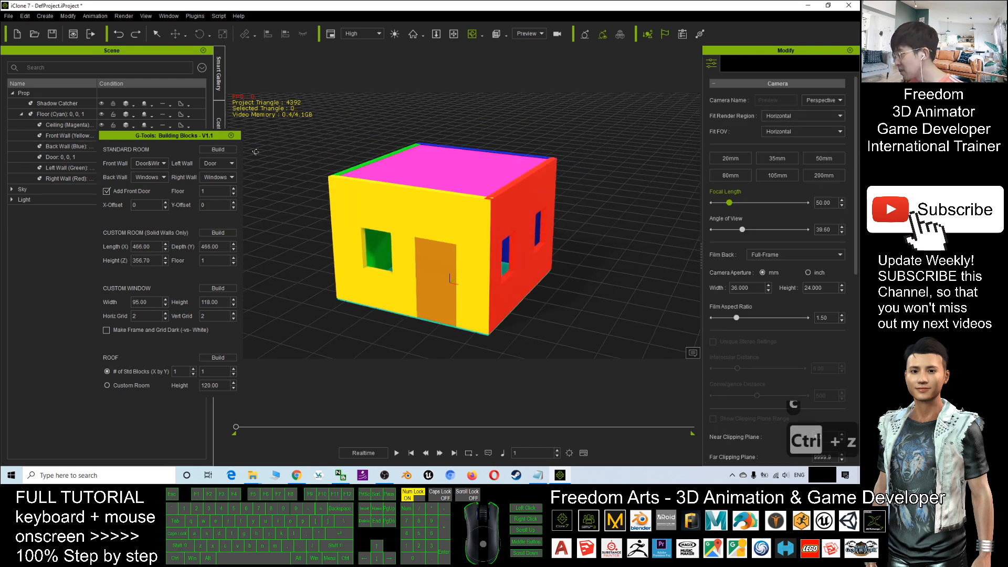
mouse_move(163, 389)
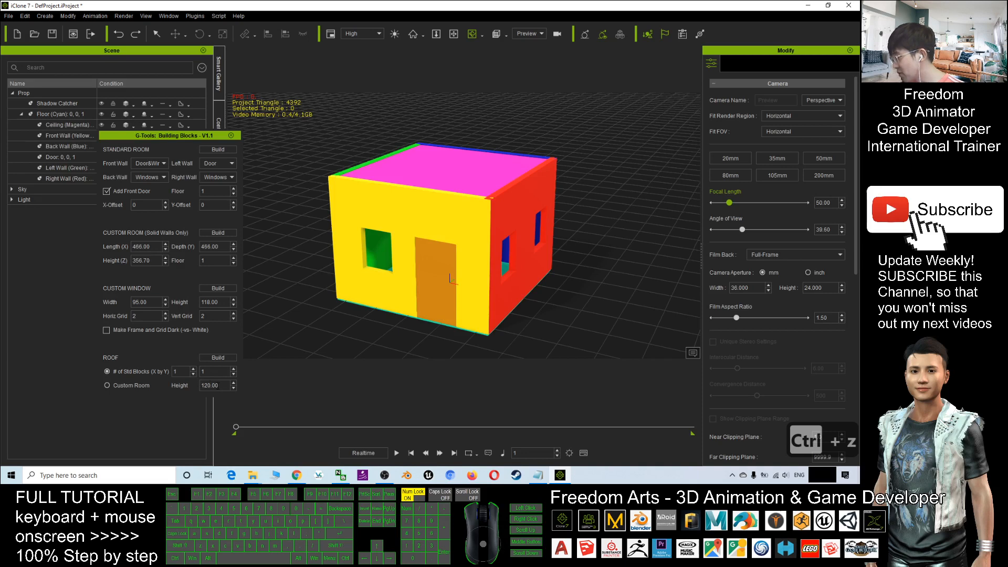
triple_click(209, 385)
text(300)
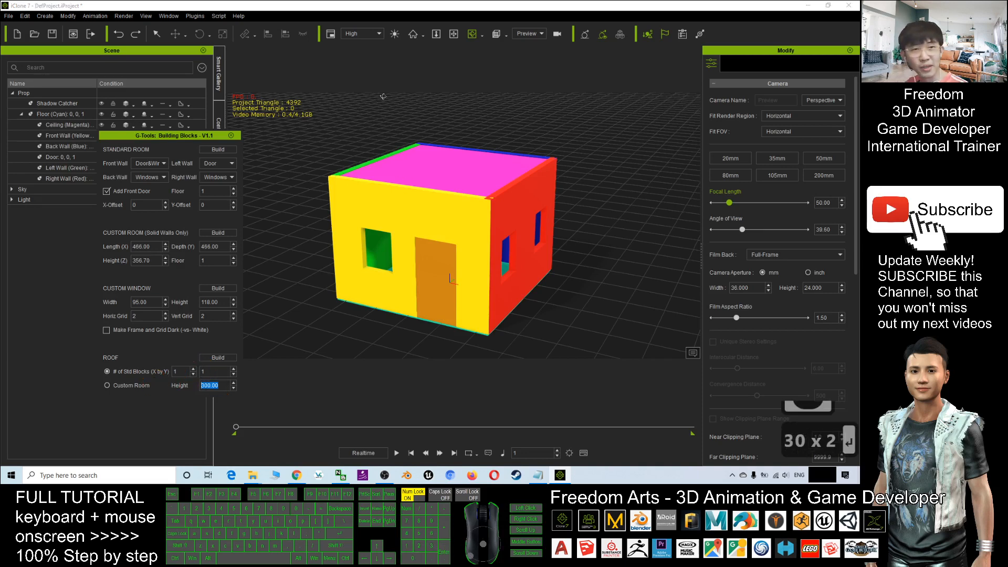
click(217, 357)
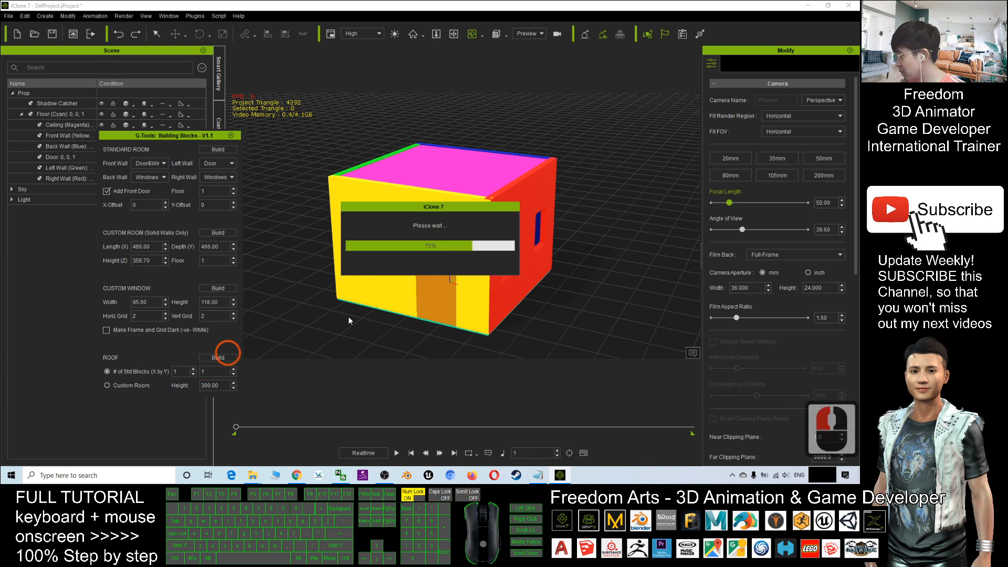
click(217, 357)
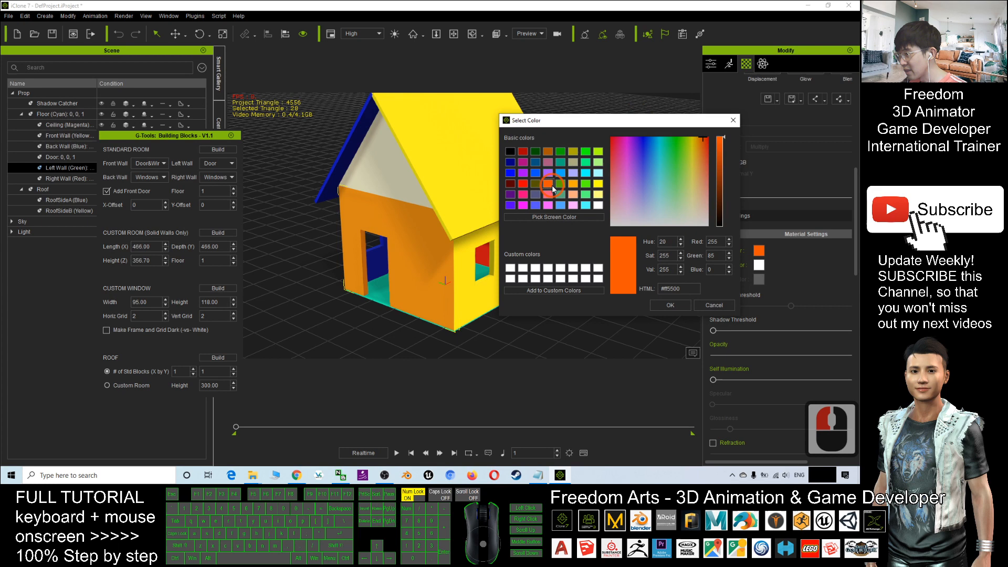
Choose an orange basic colour for the Left Wall's diffuse colour.
click(668, 305)
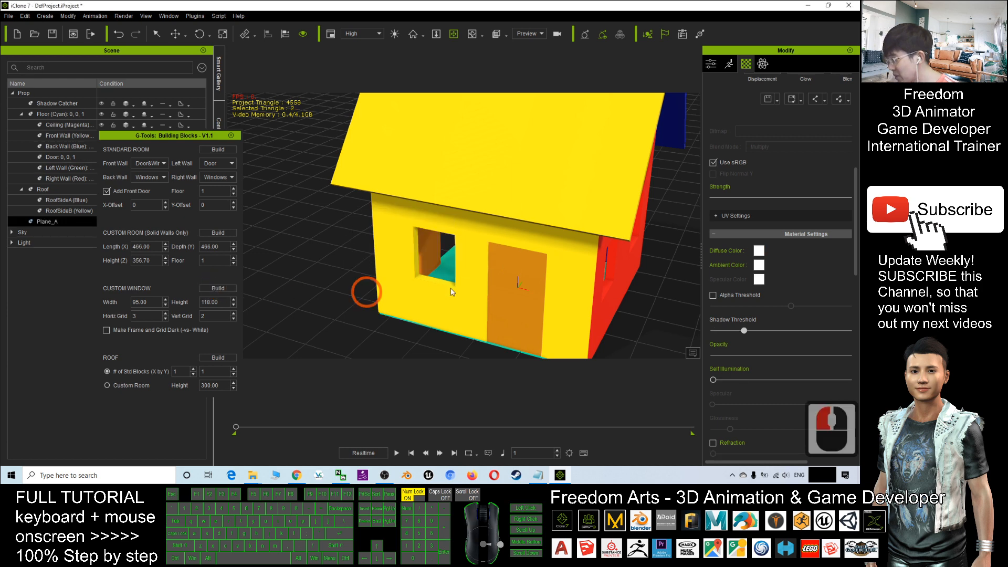
Build a custom window pane, then a second with Width 300 and Horiz Grid 3.
click(217, 288)
text(300)
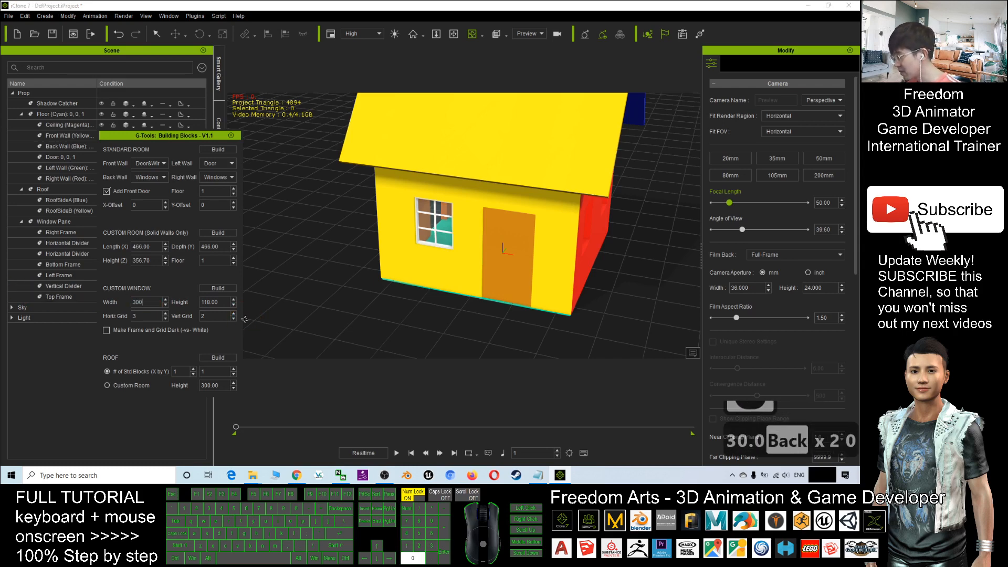
triple_click(142, 301)
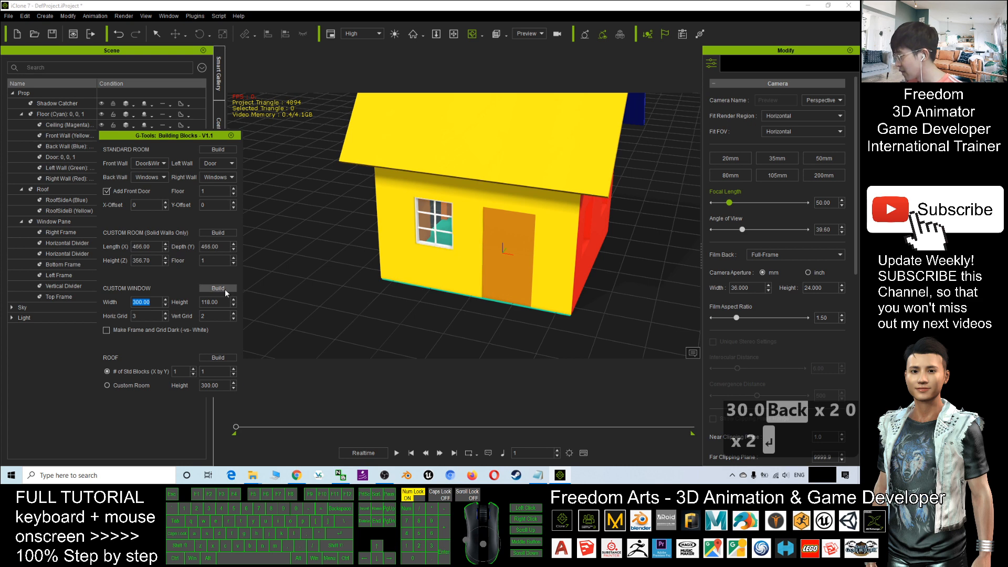
click(217, 289)
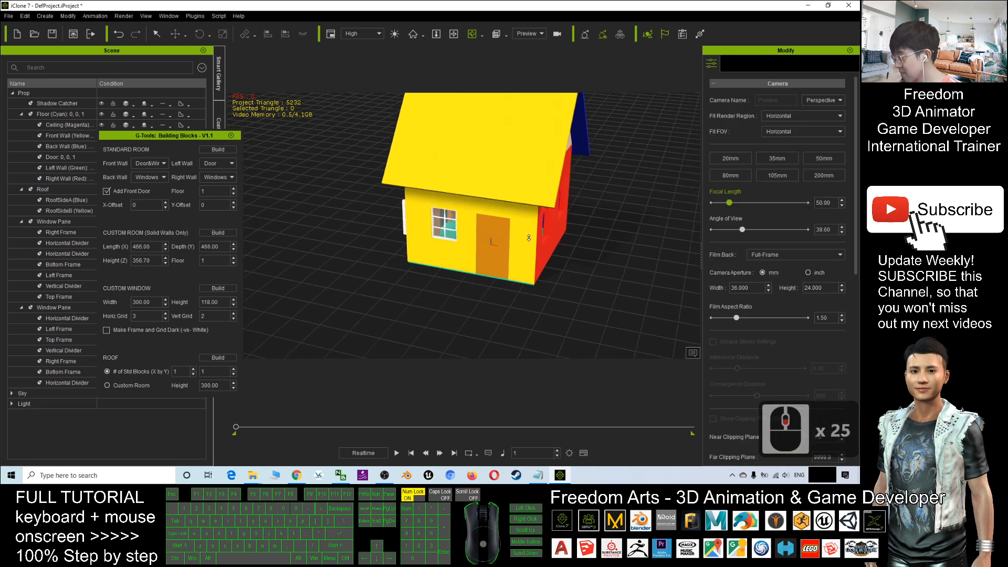
Select the wide Window Pane in the Scene tree and drag it beside the house.
click(53, 307)
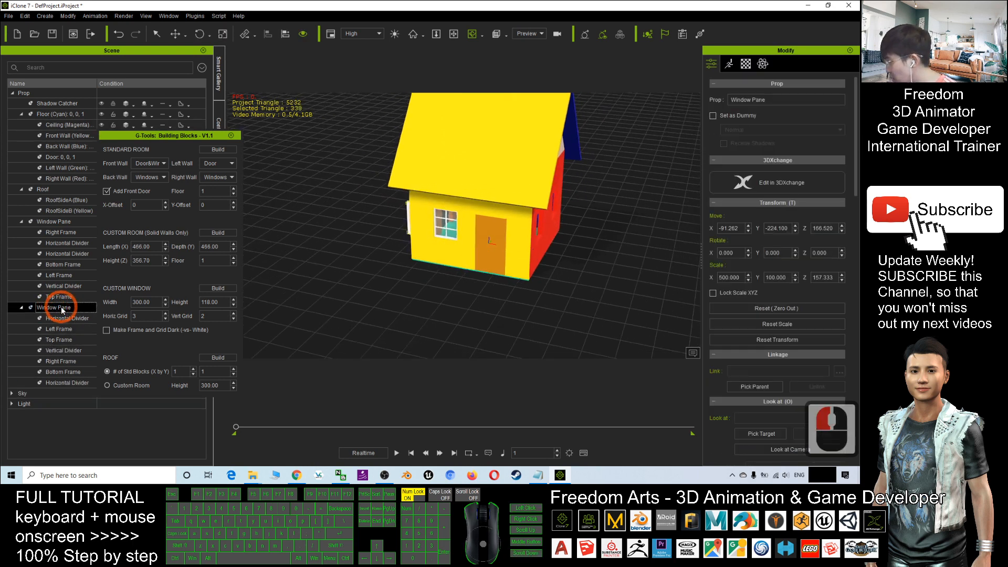
drag(444, 226, 370, 215)
text(500)
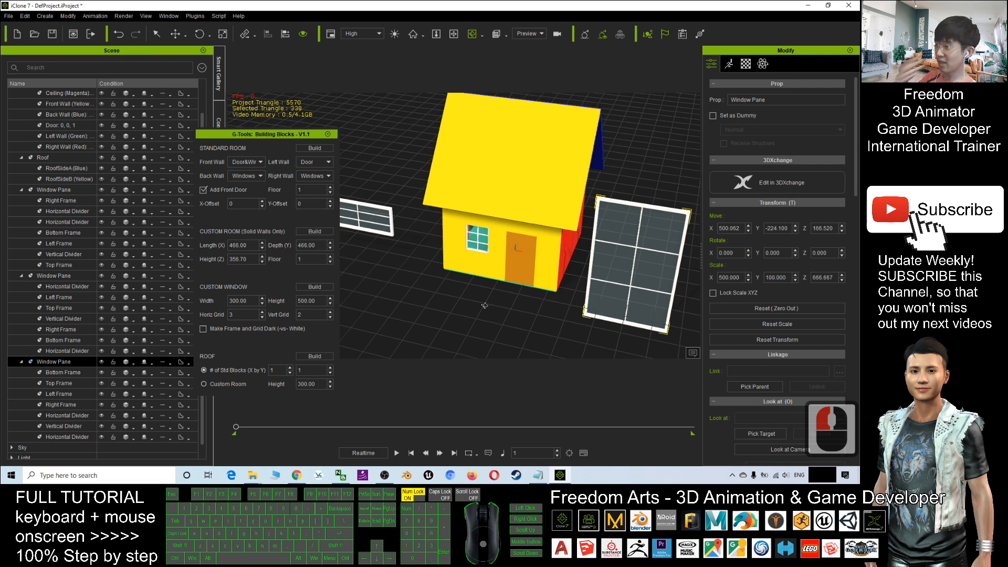
Set the front wall's Diffuse Color to light blue #1dceff.
click(527, 247)
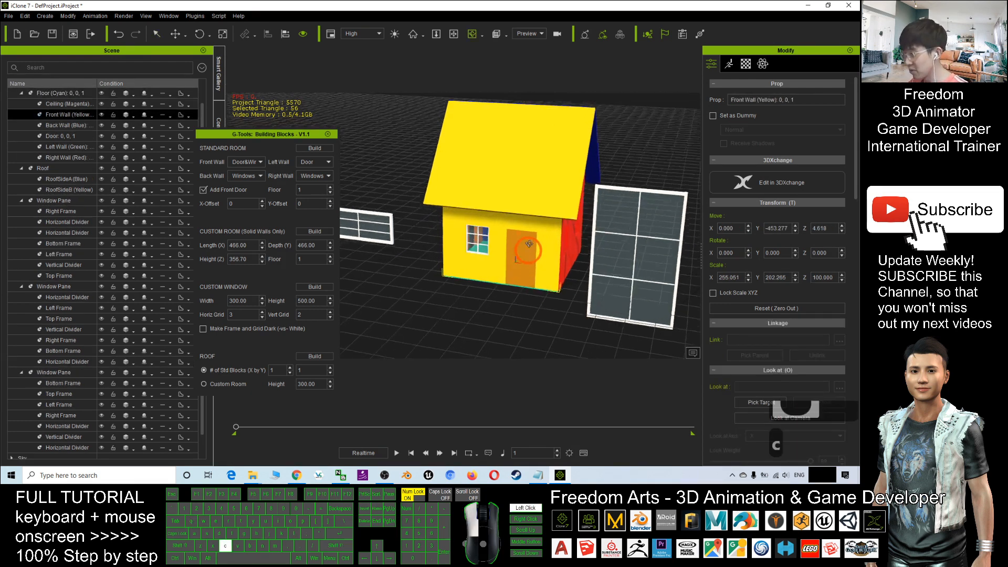
click(746, 64)
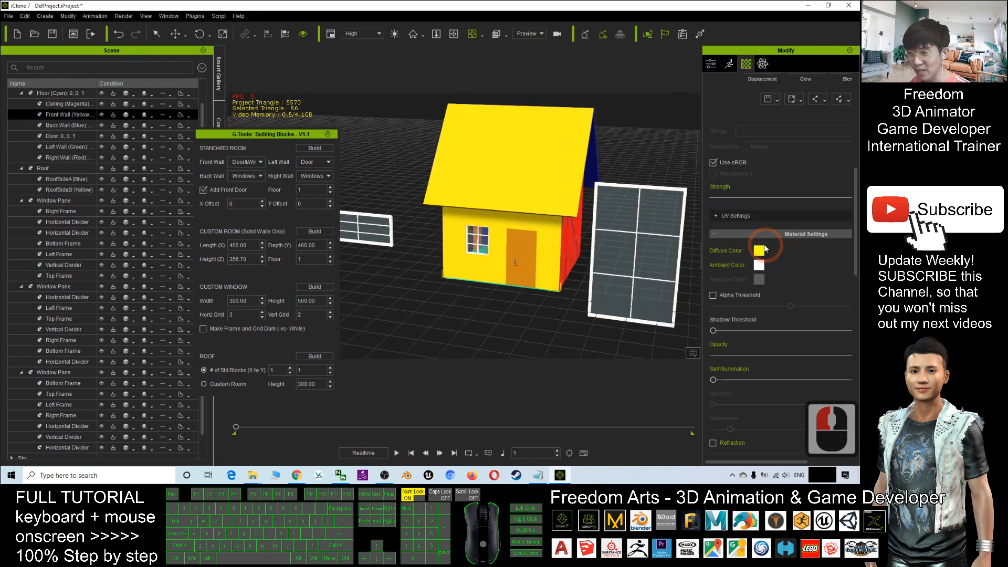
click(762, 251)
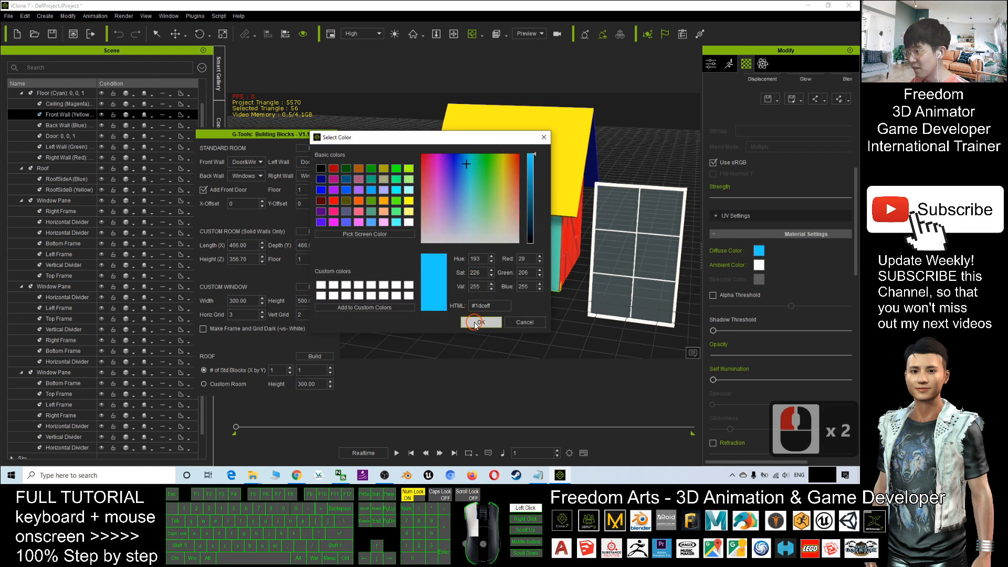
click(478, 321)
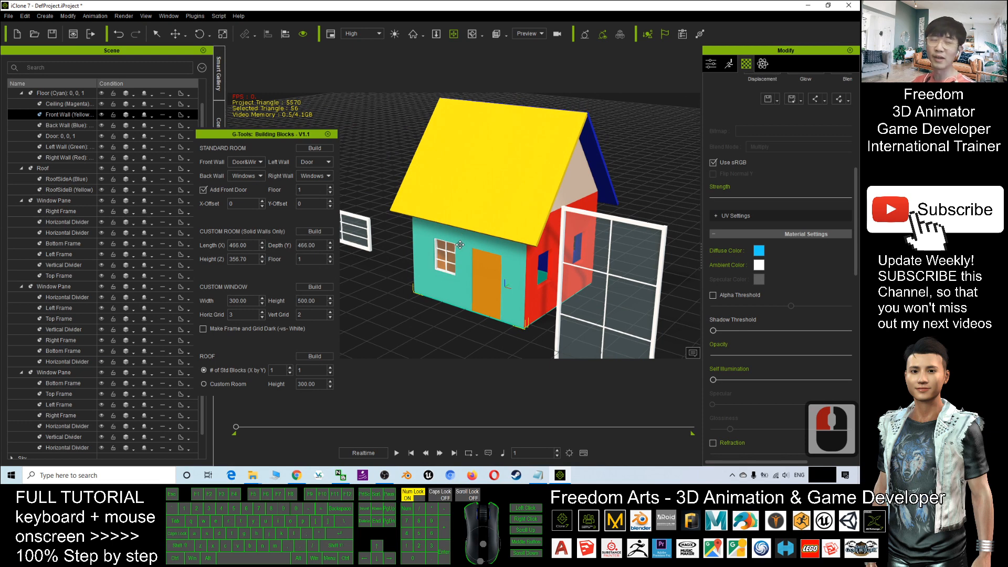
mouse_move(438, 206)
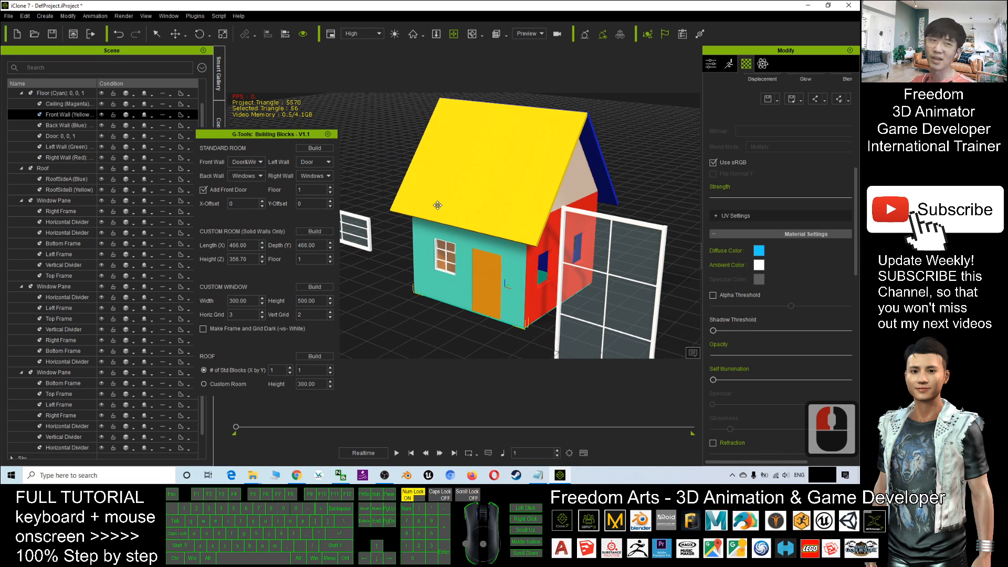